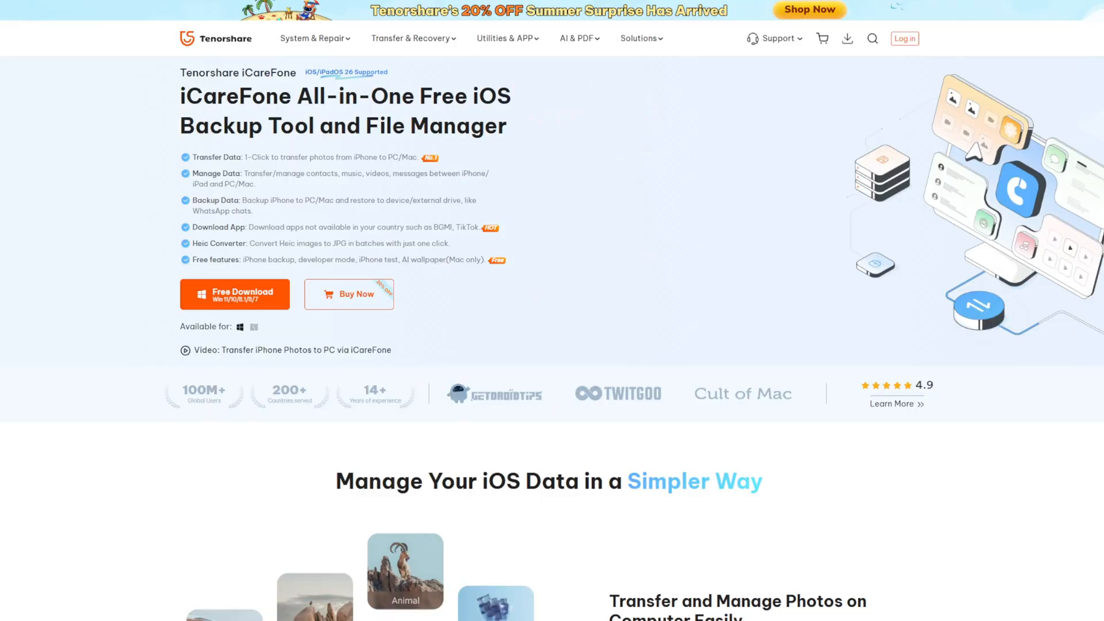
pyautogui.moveTo(800, 339)
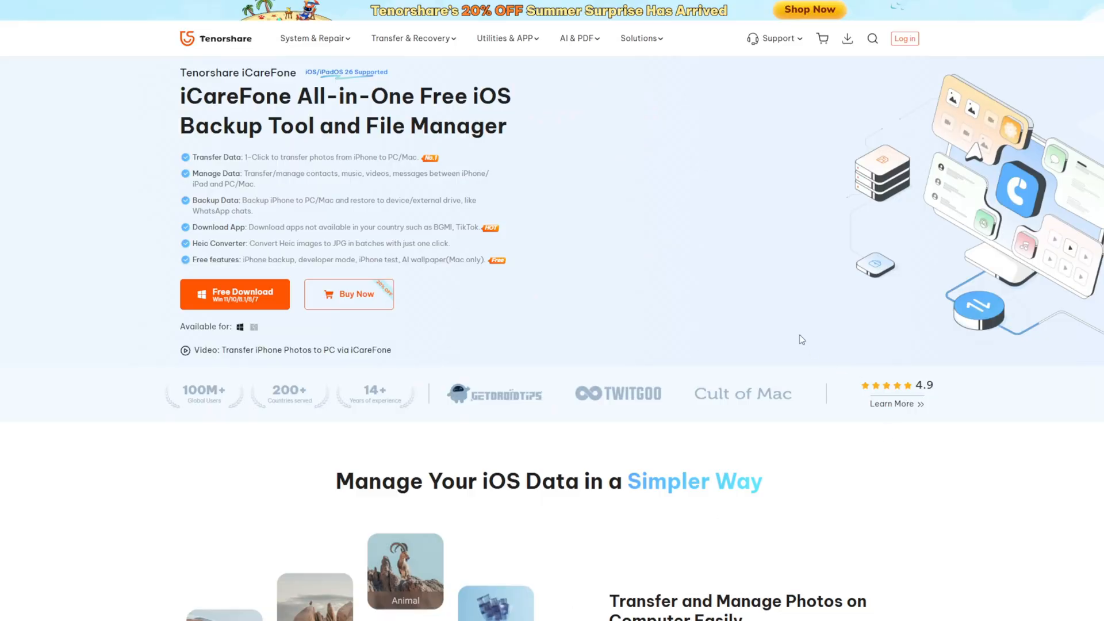